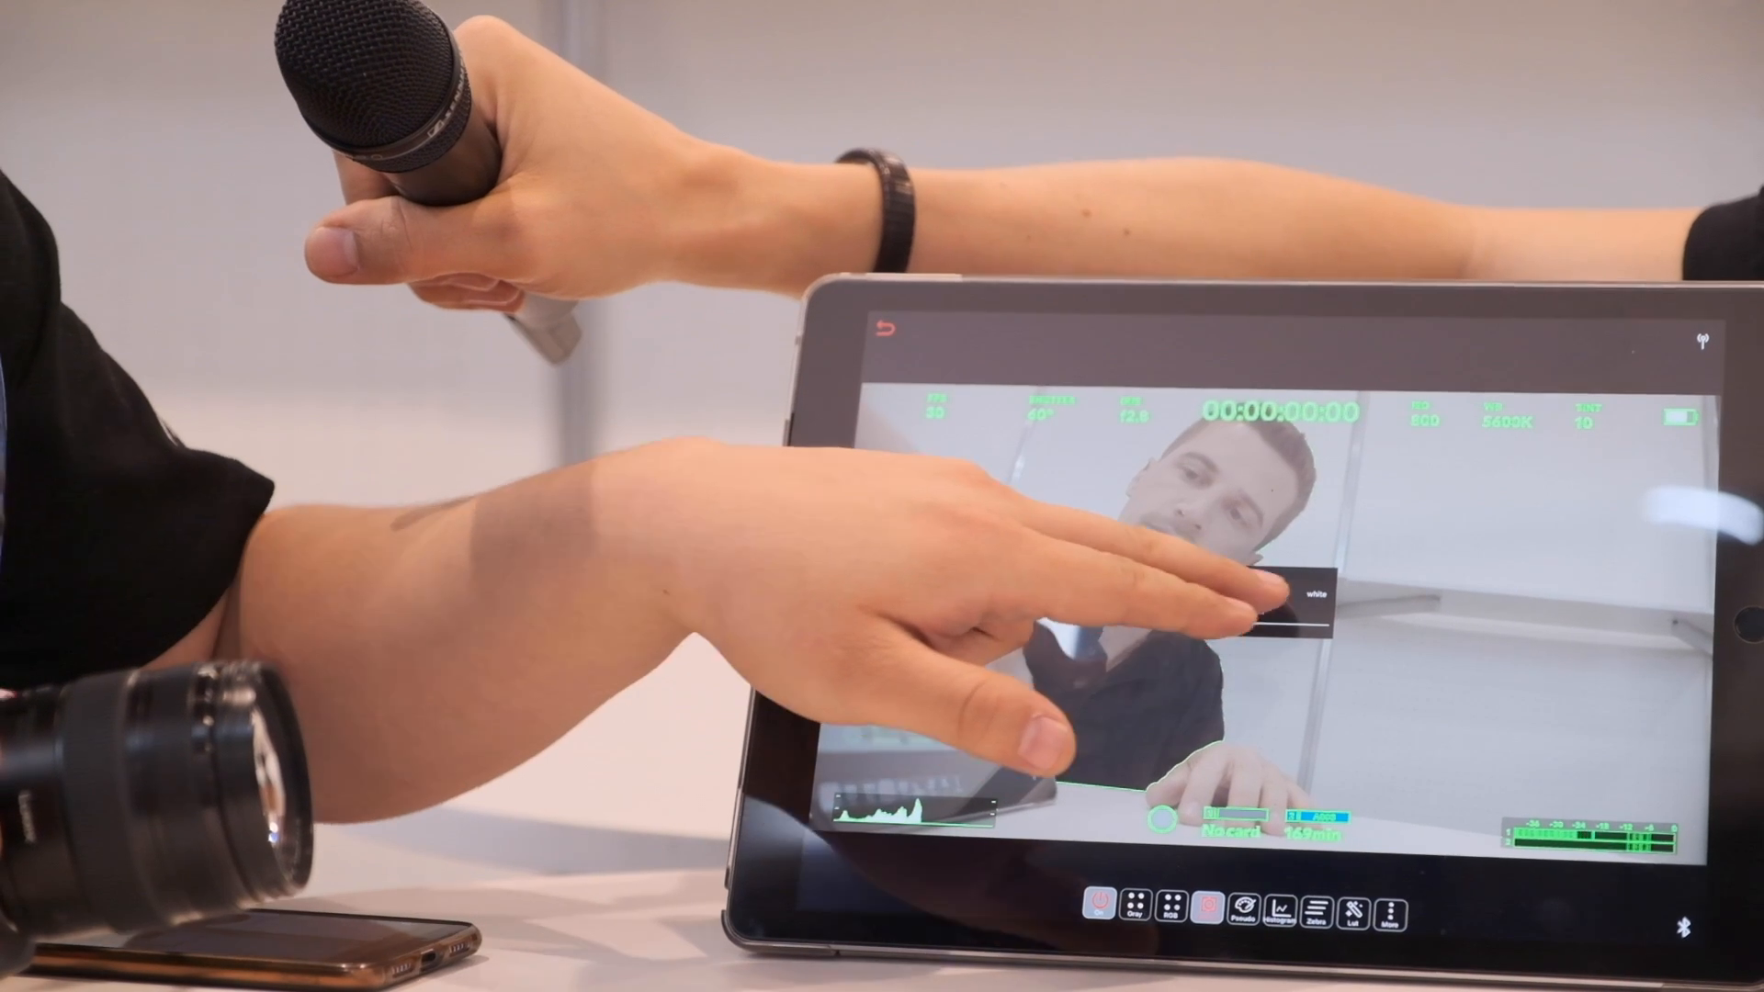
Enable the false-colour view and adjust its exposure level on the live feed
click(1293, 594)
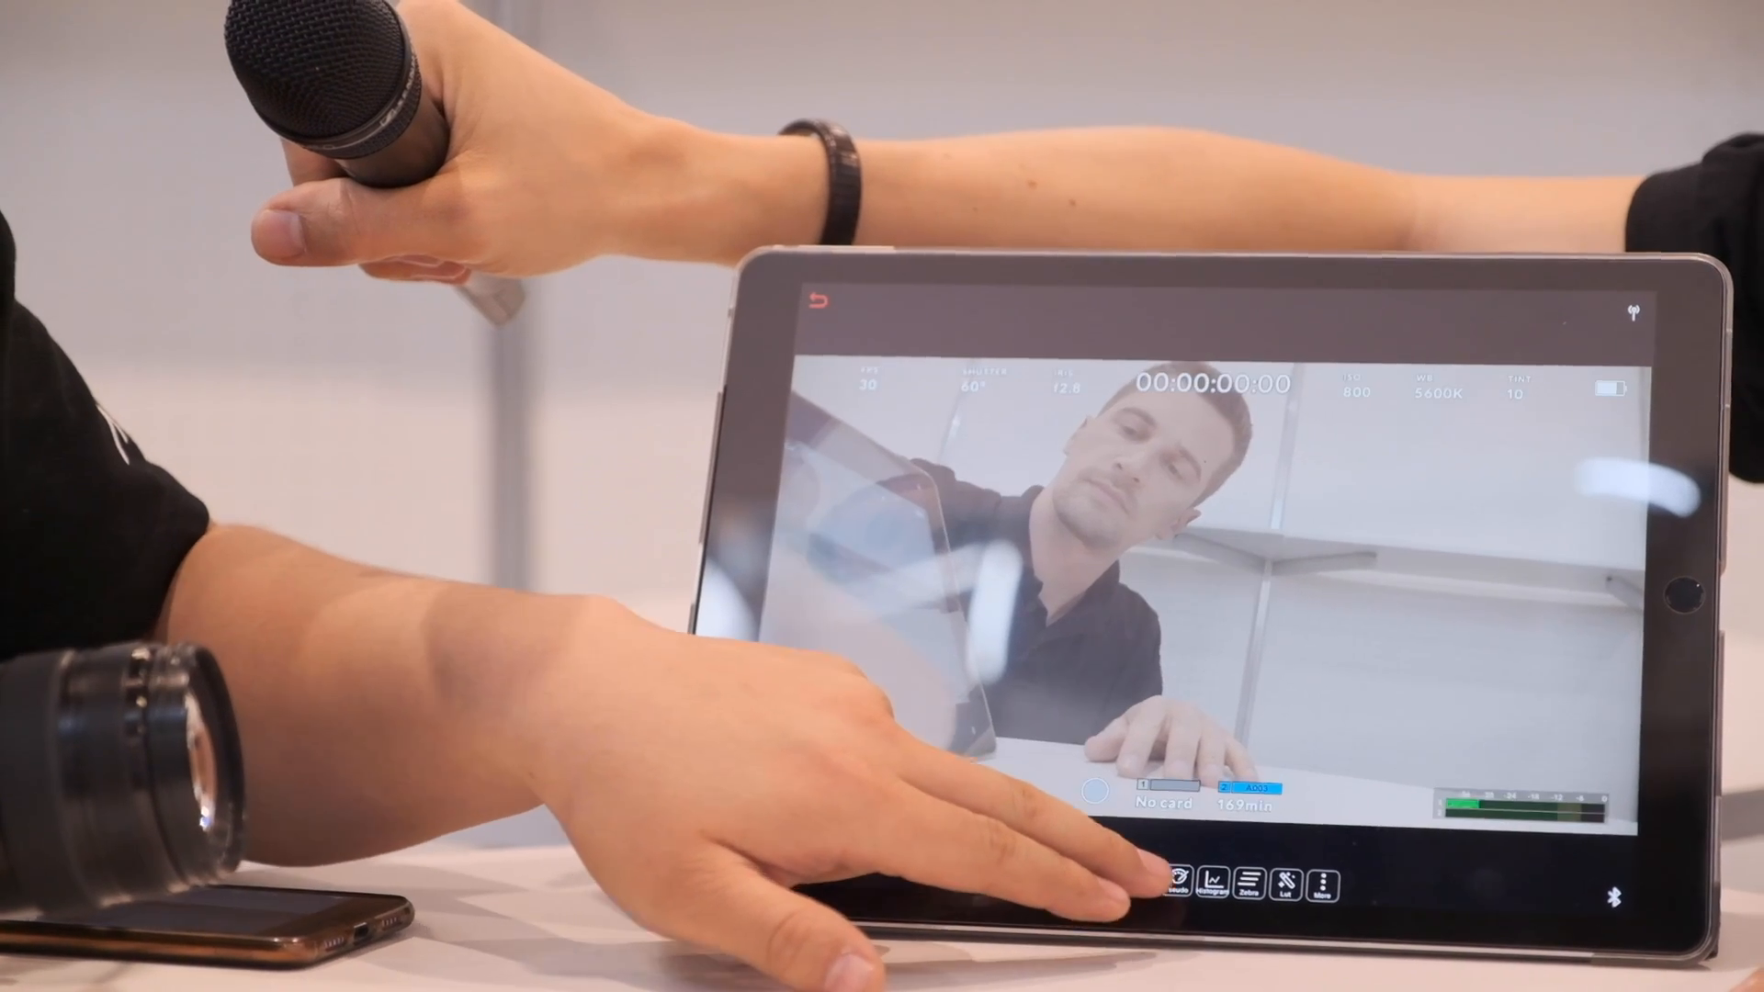
click(1165, 880)
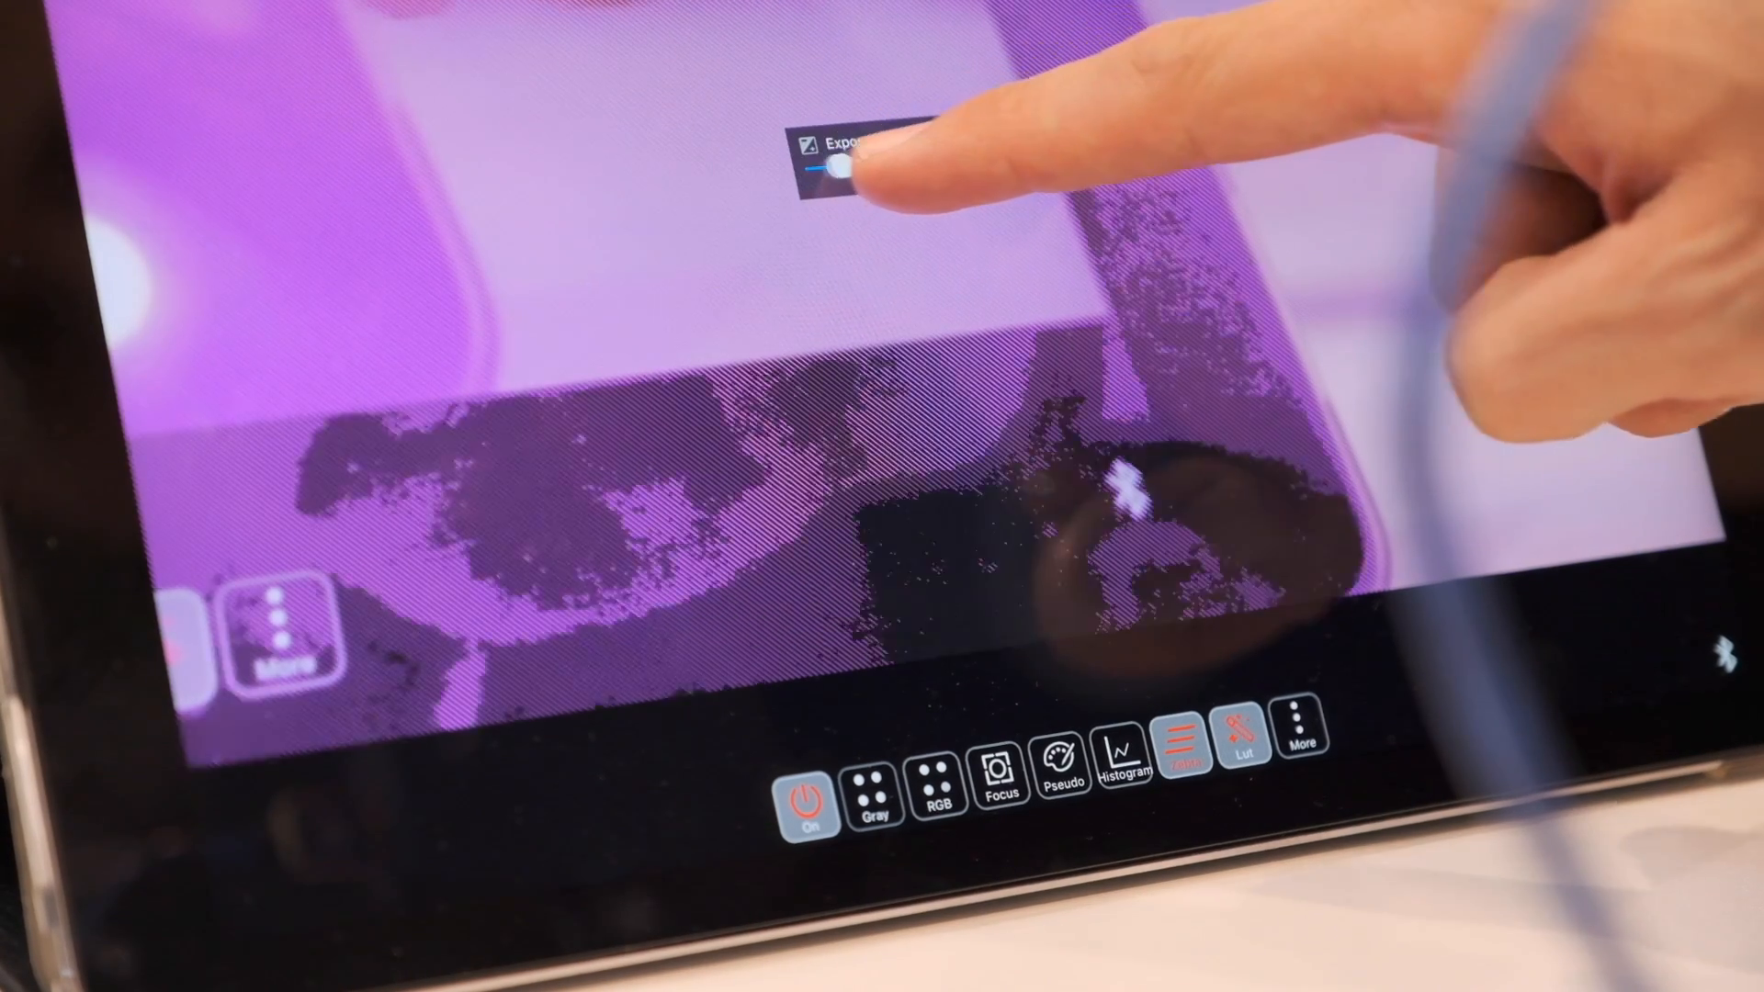
drag(838, 163, 1007, 152)
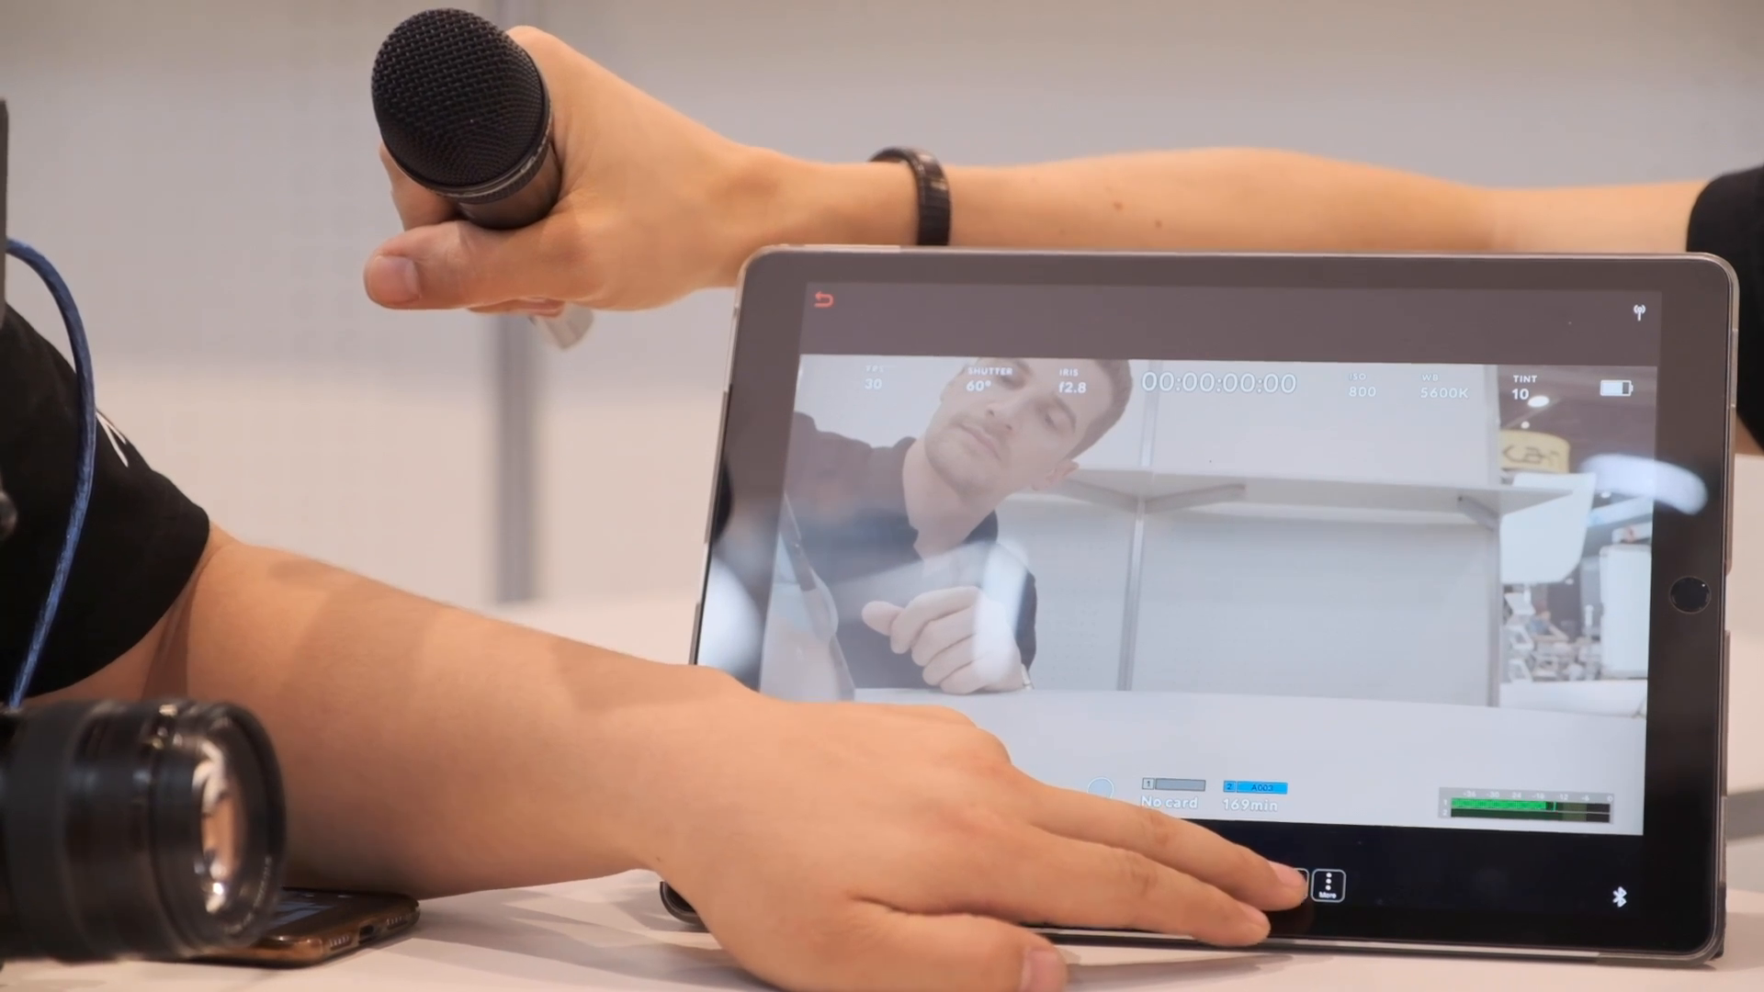
Choose a LUT from the list, then bring the LUT list back up and scroll through it
click(1334, 884)
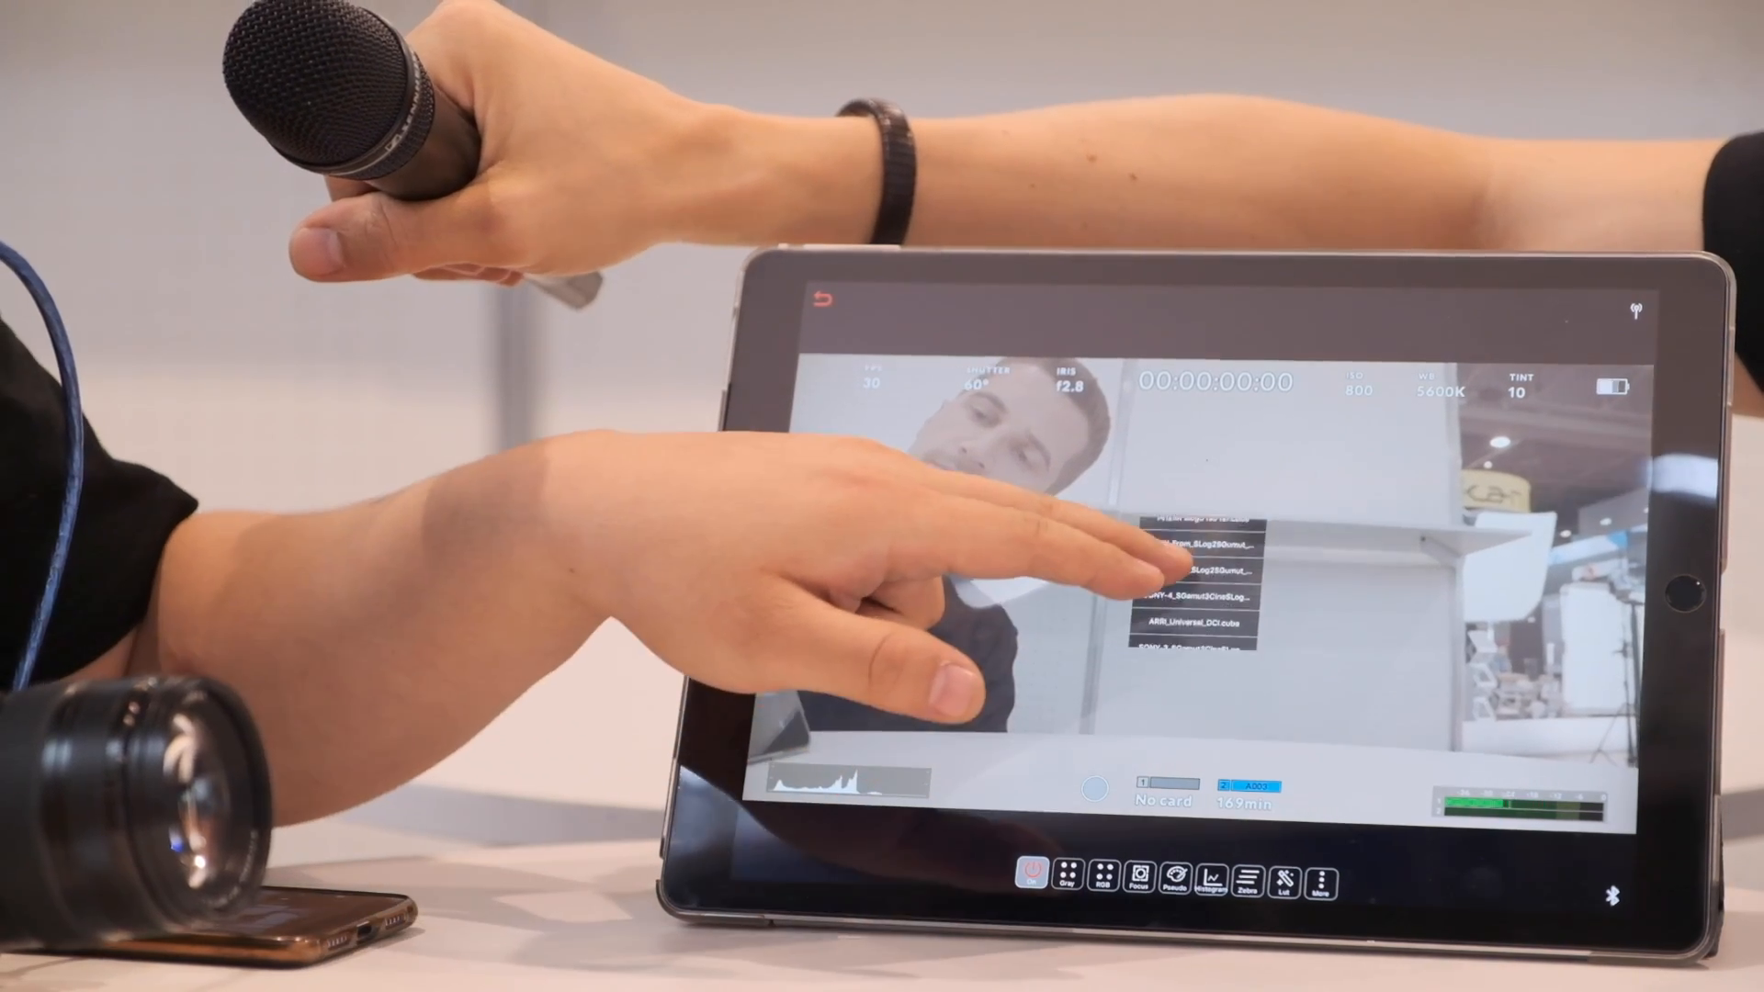
click(1182, 551)
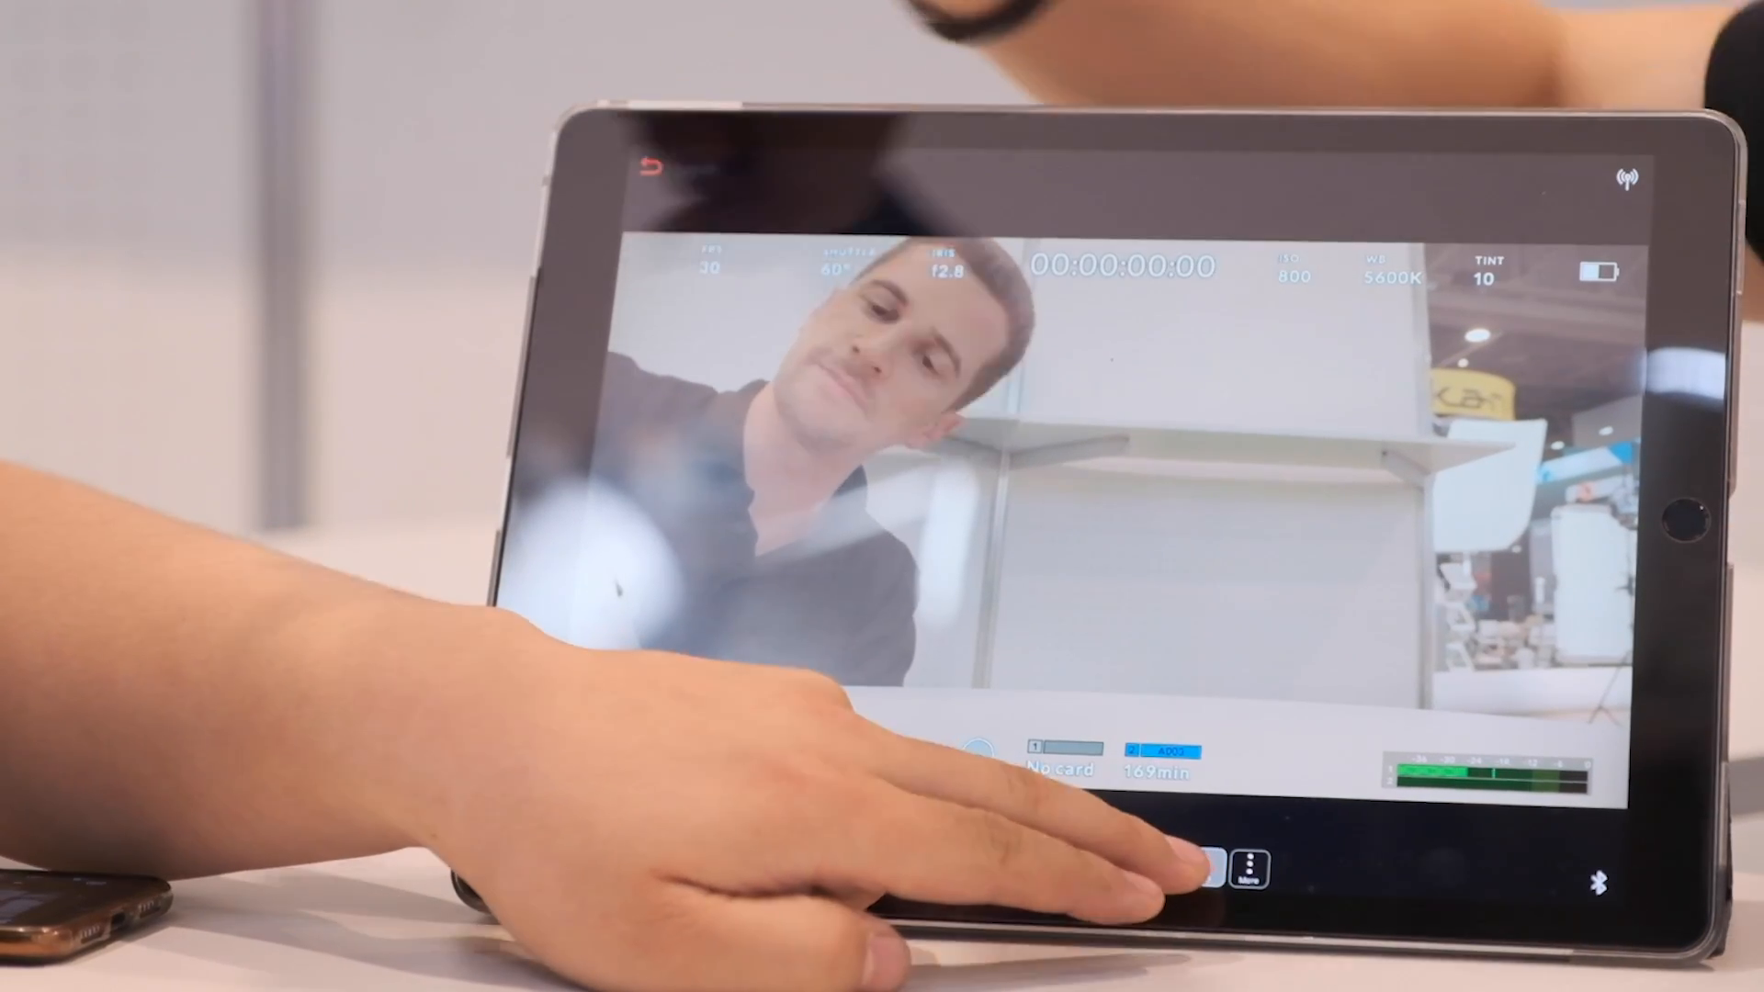
click(1246, 871)
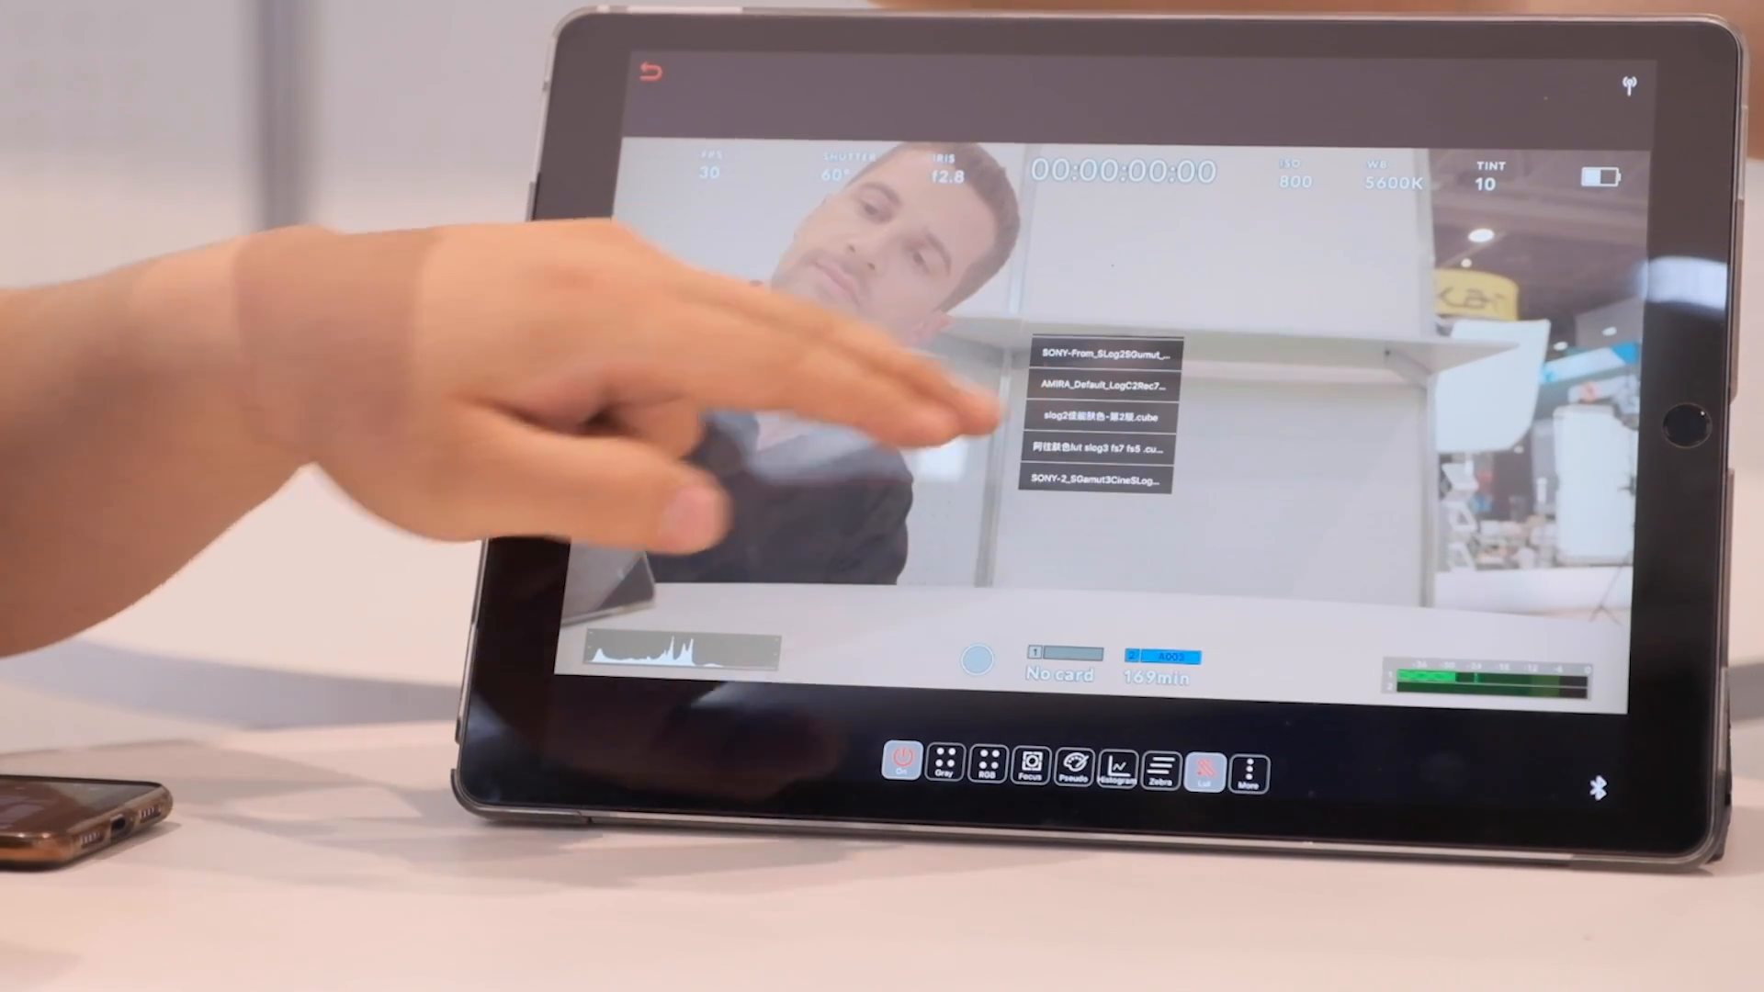
scroll(down, 3)
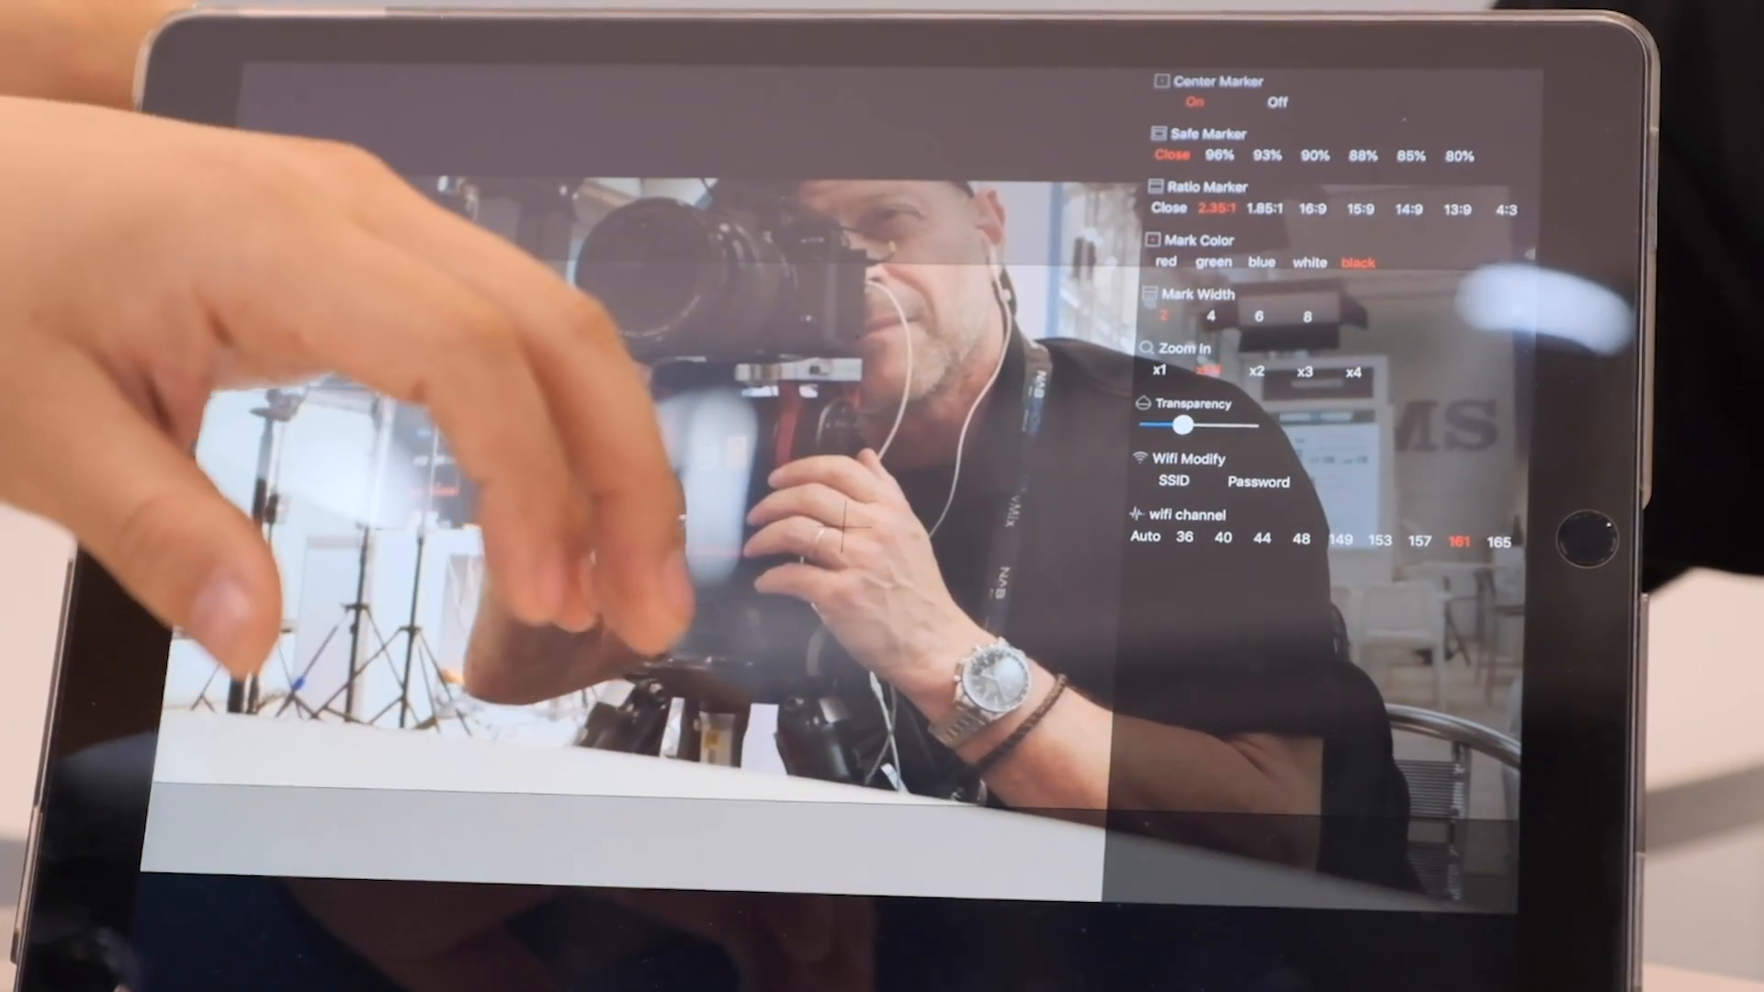
Magnify the live feed to x1.5 from the Zoom In options in the More panel
click(1209, 371)
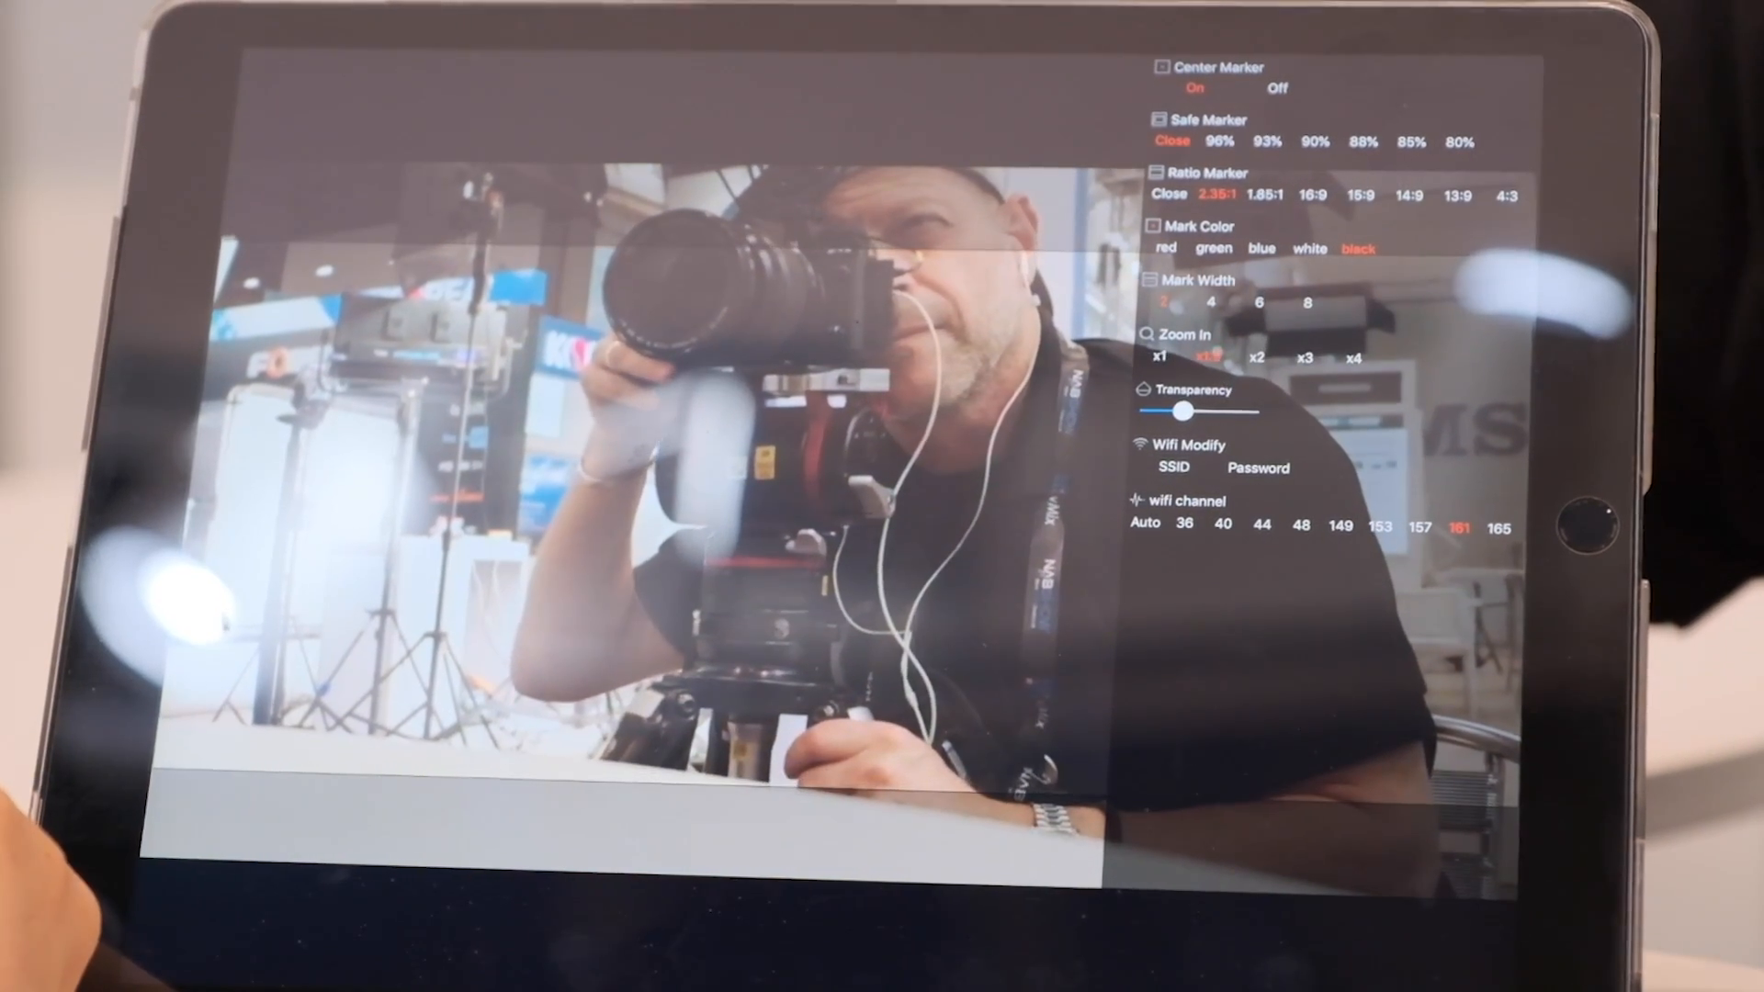
click(1209, 356)
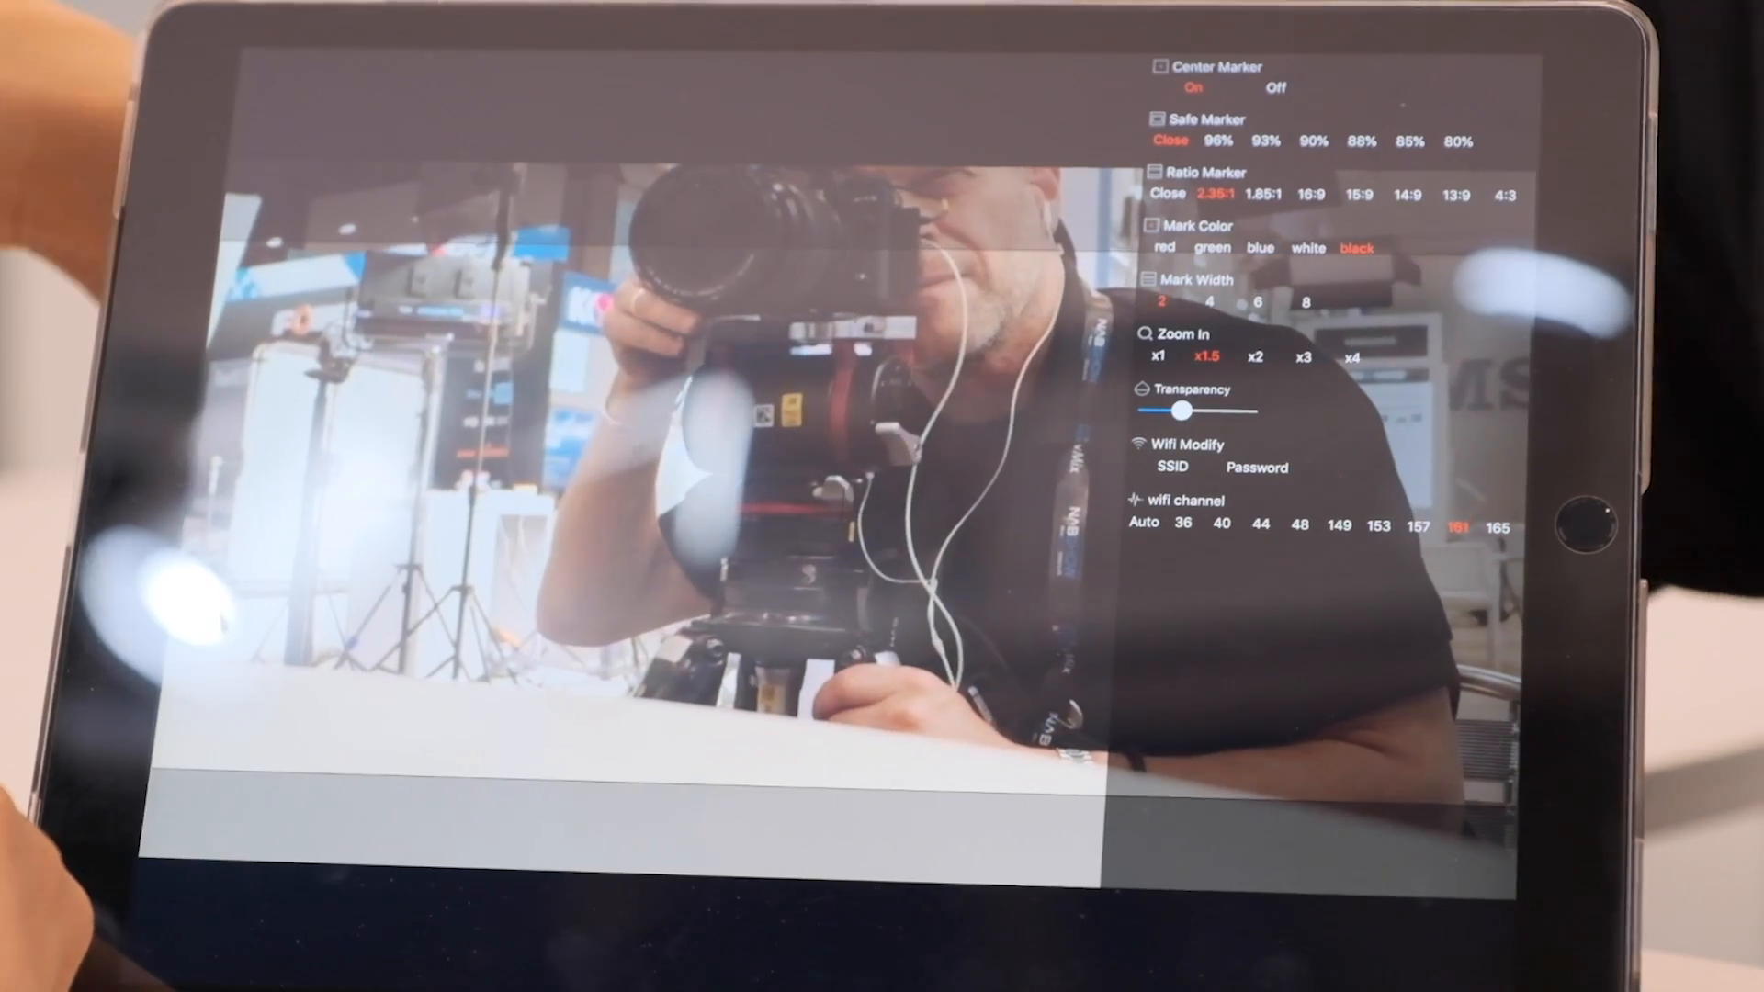